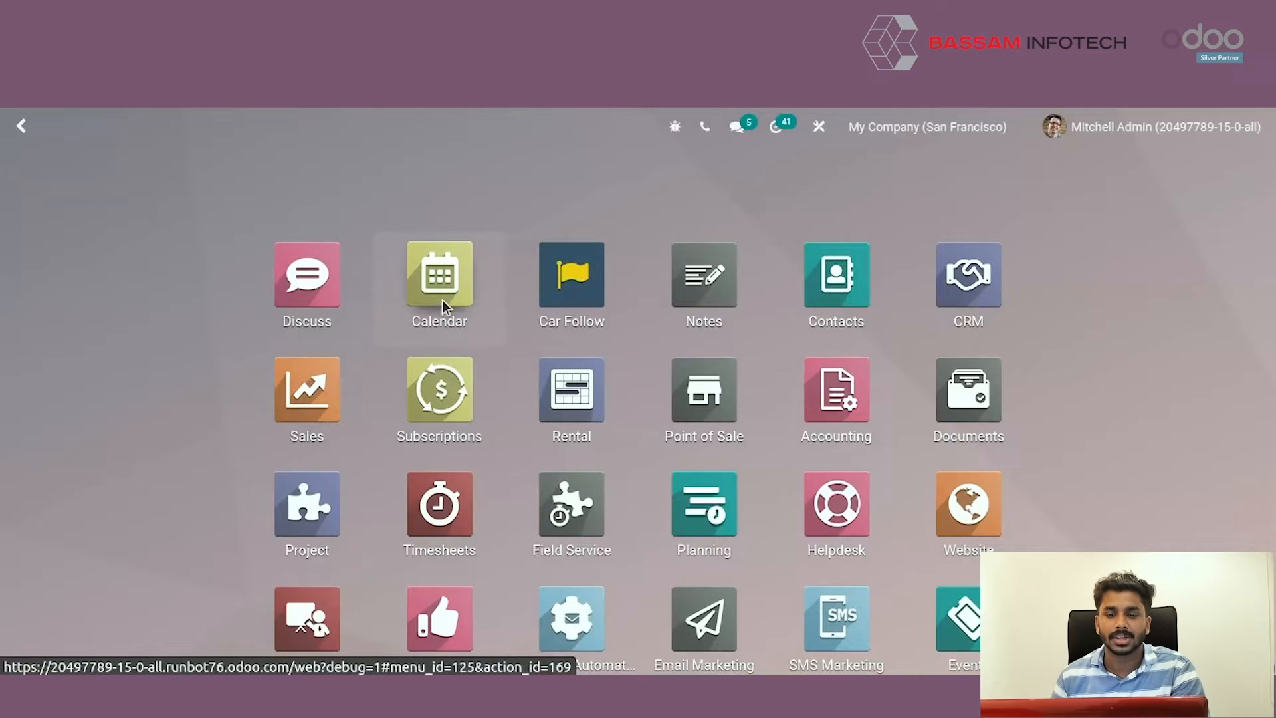
- Reach the Calendar app's Configuration menu to get at the reminders list
{"action": "left_click", "coordinate": [438, 274]}
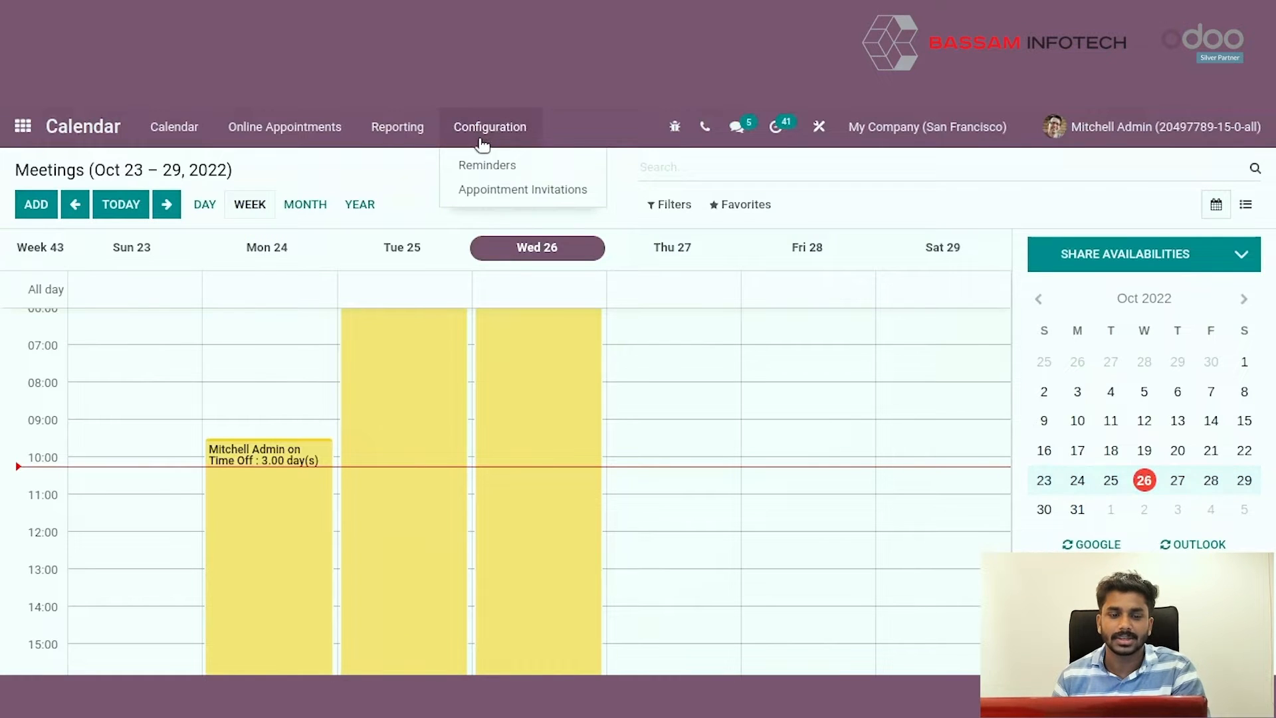
{"action": "left_click", "coordinate": [487, 165]}
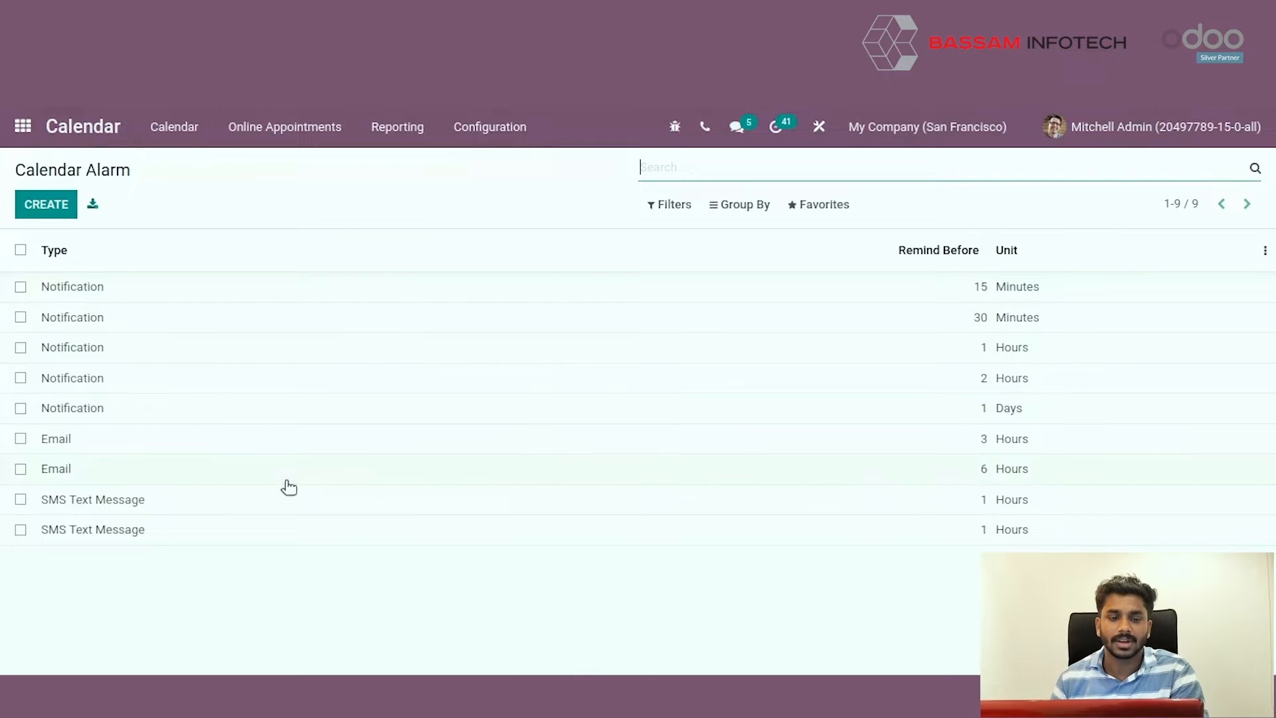
- Create and save a reminder of type SMS Text Message, 1 hour before, using the Calendar Event: Reminder template
{"action": "left_click", "coordinate": [46, 205]}
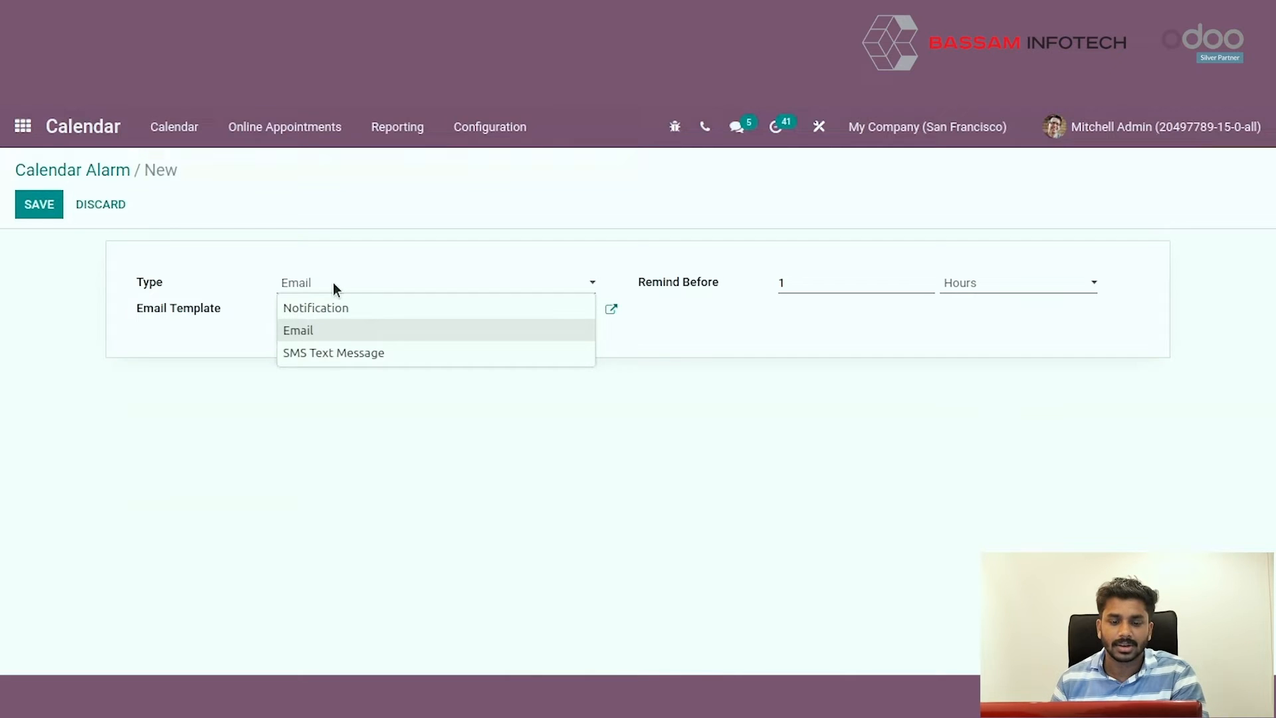
{"action": "left_click", "coordinate": [316, 307]}
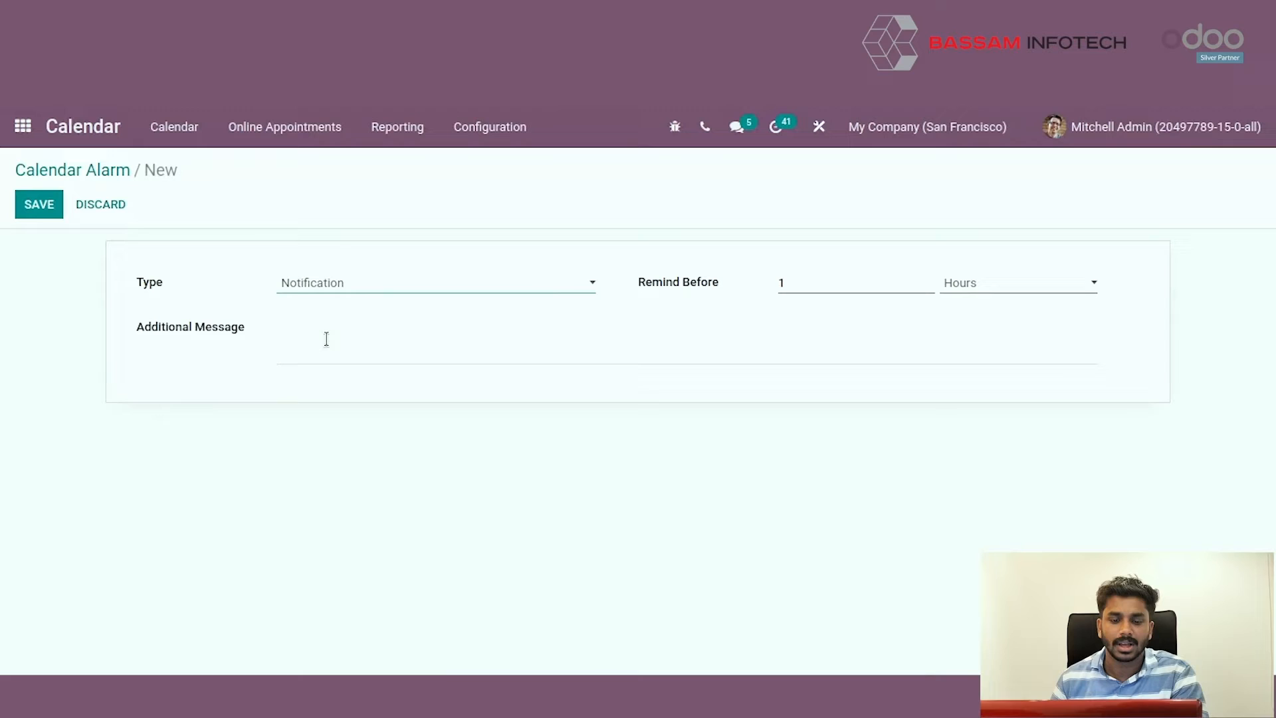
{"action": "left_click", "coordinate": [436, 282]}
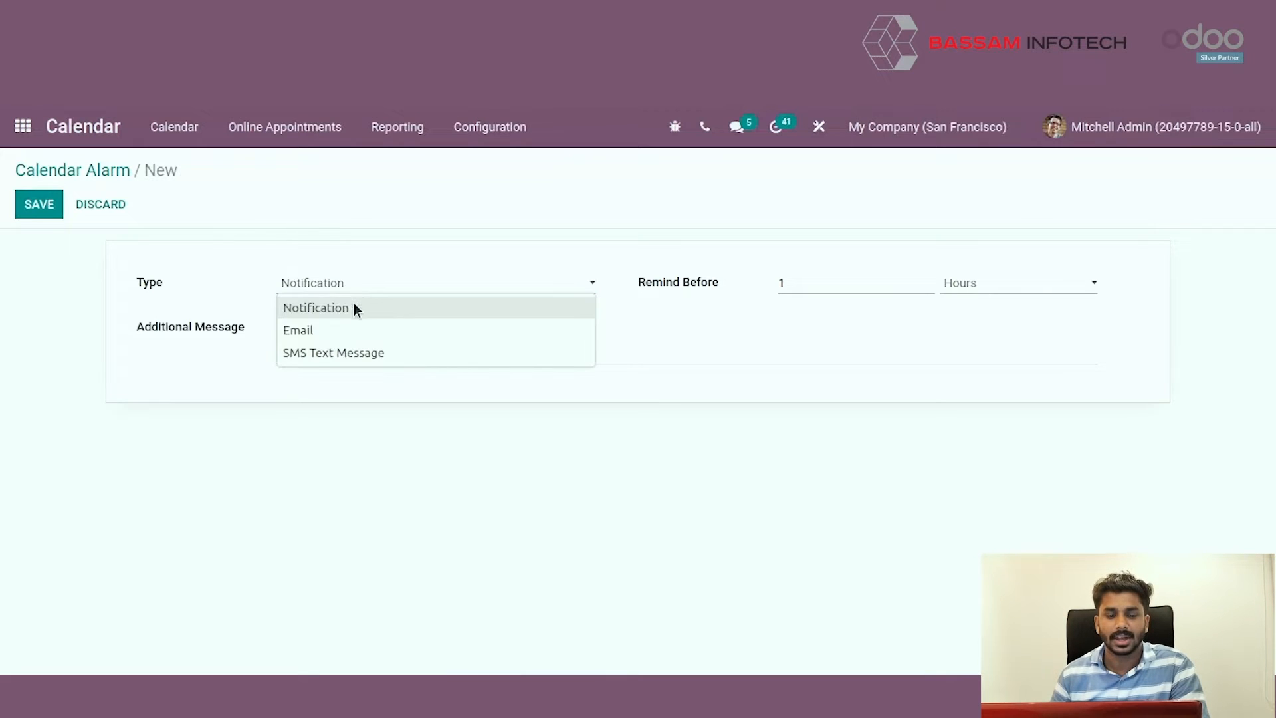
{"action": "left_click", "coordinate": [298, 330]}
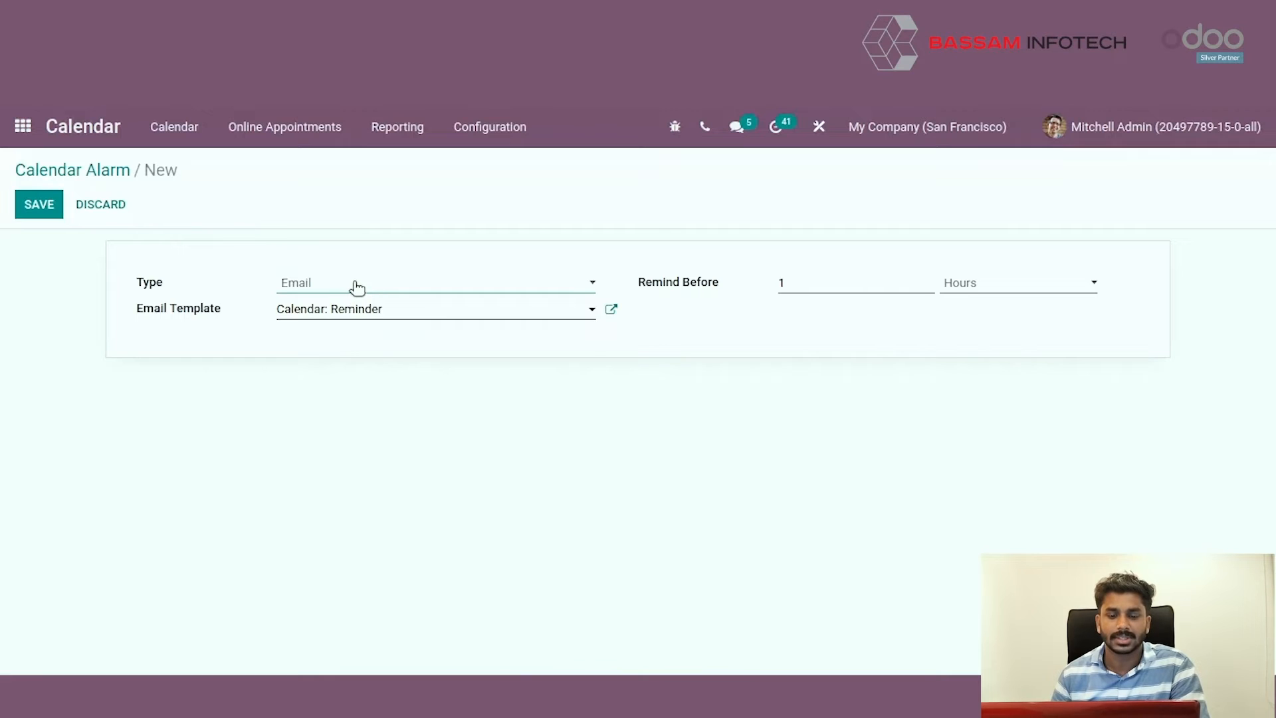
{"action": "left_click", "coordinate": [436, 282]}
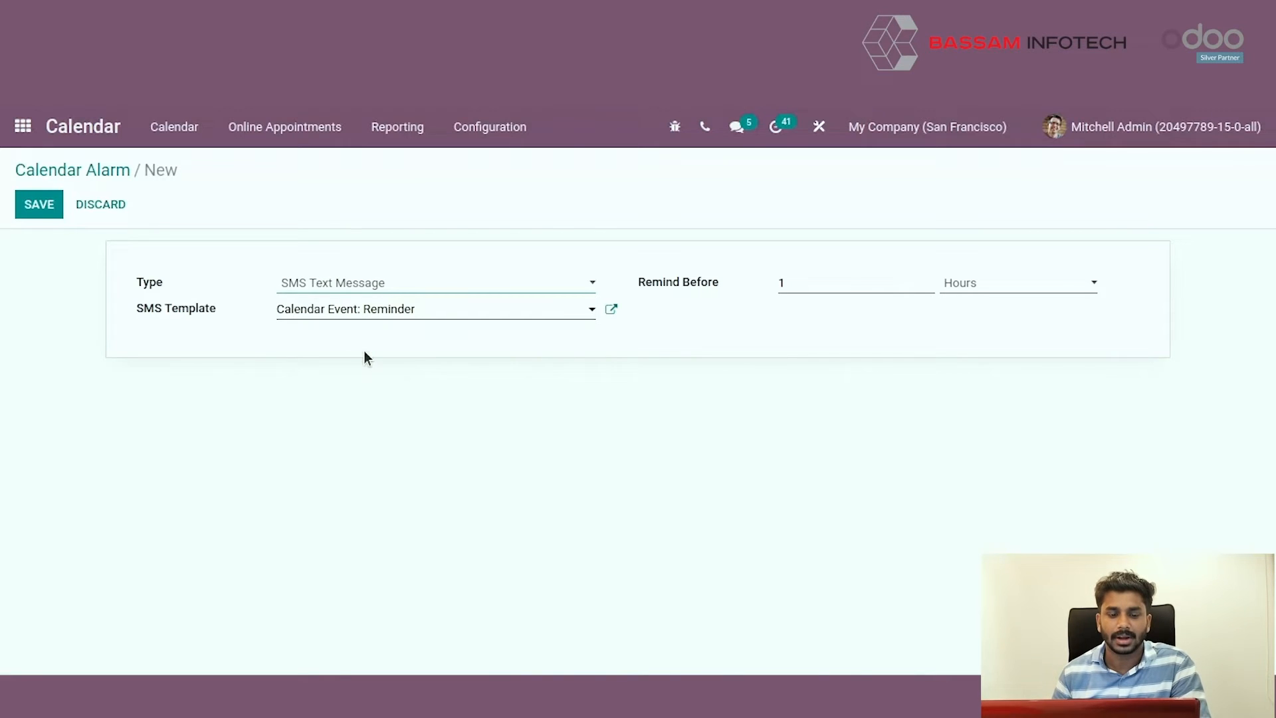
{"action": "mouse_move", "coordinate": [437, 324]}
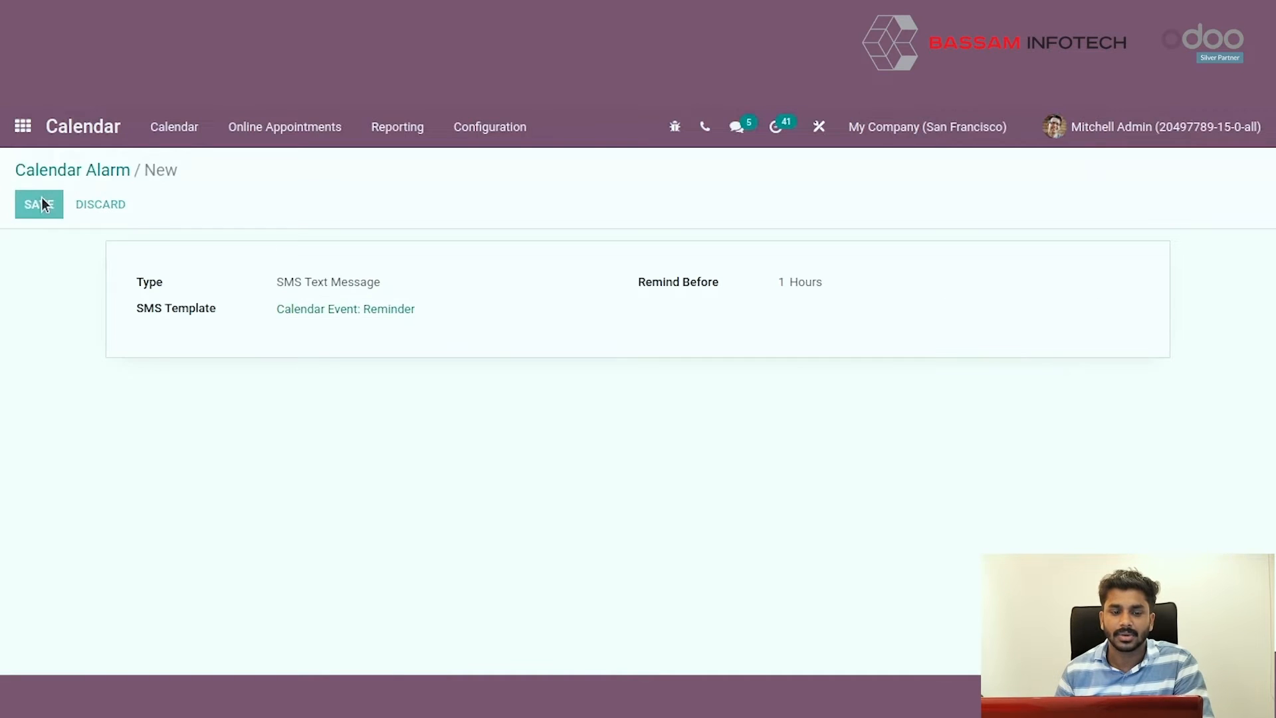
{"action": "left_click", "coordinate": [39, 204]}
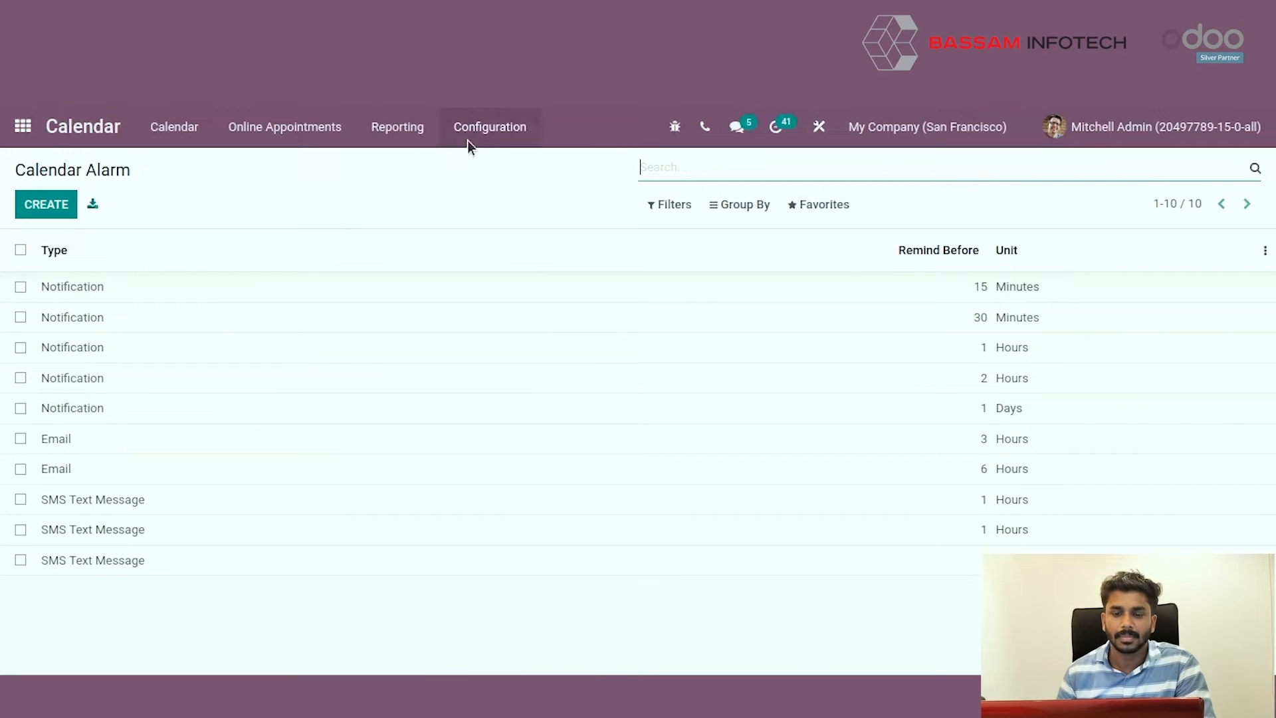
{"action": "left_click", "coordinate": [490, 126]}
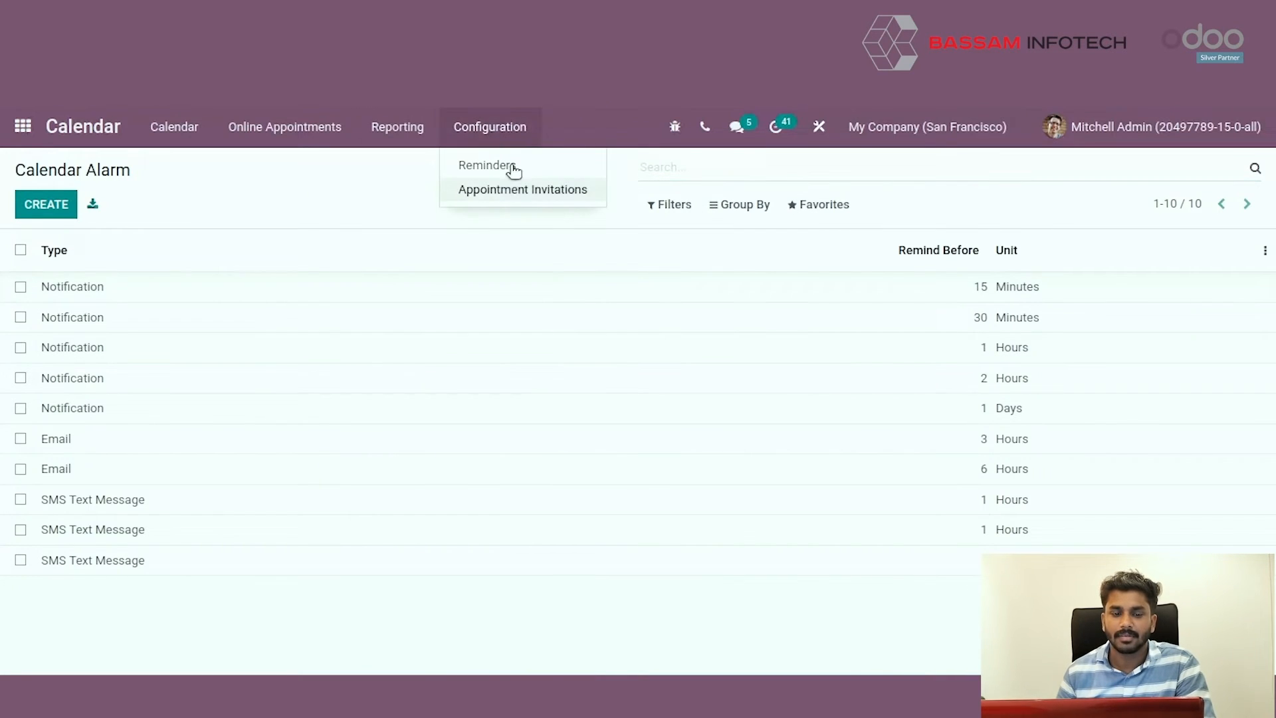
- Draft a new appointment invitation 'Mitchell Admin - Let's meet' with the Notification - 15 Minutes reminder
{"action": "left_click", "coordinate": [523, 188]}
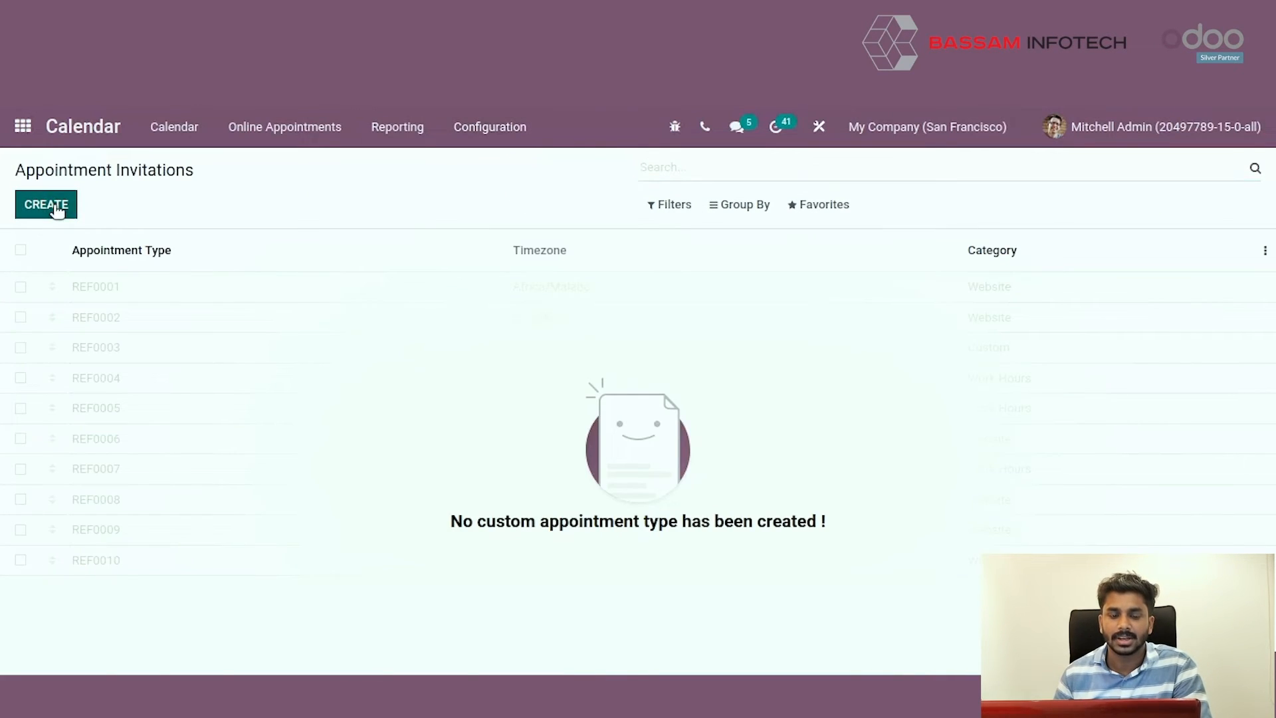
{"action": "left_click", "coordinate": [46, 205]}
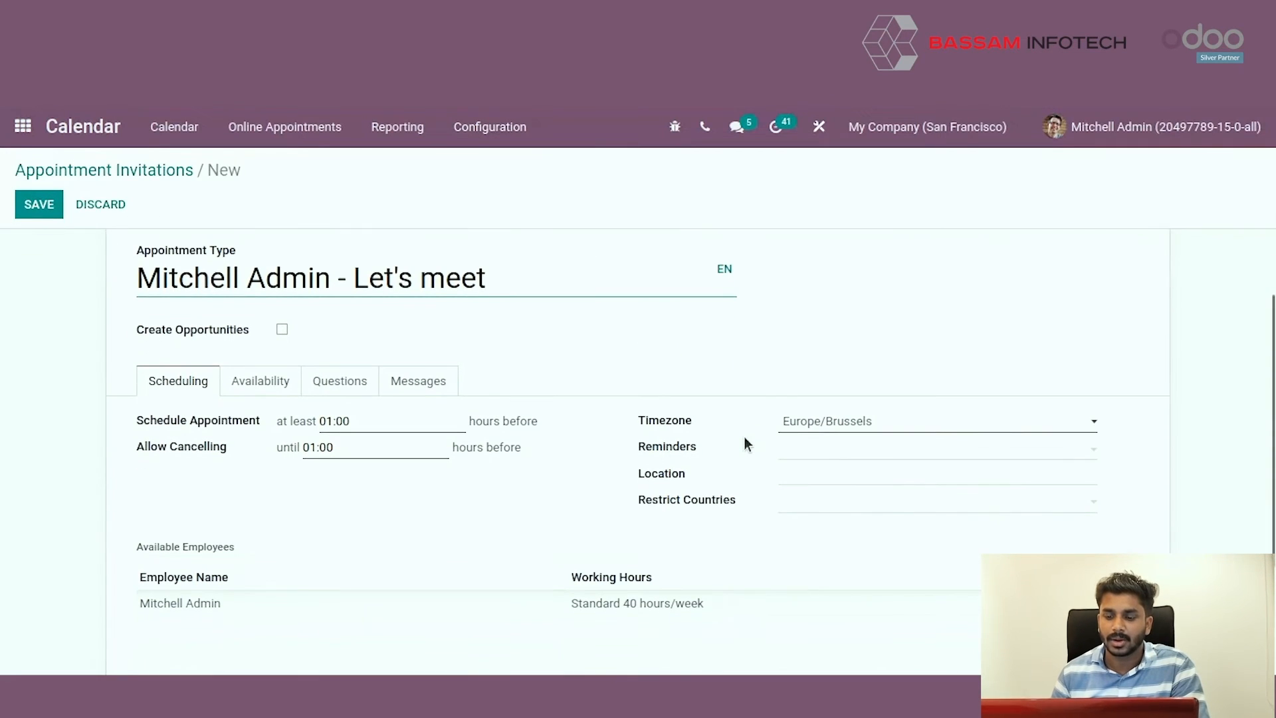
{"action": "left_click", "coordinate": [936, 448]}
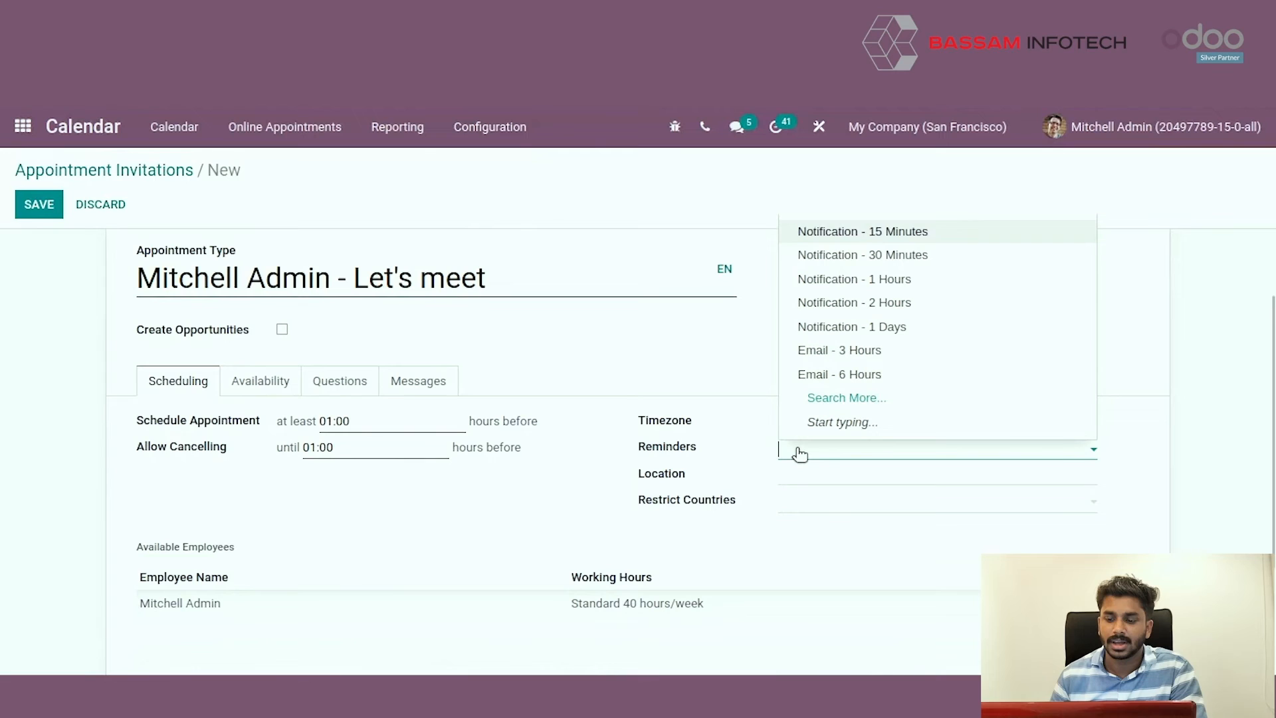
{"action": "left_click", "coordinate": [861, 231]}
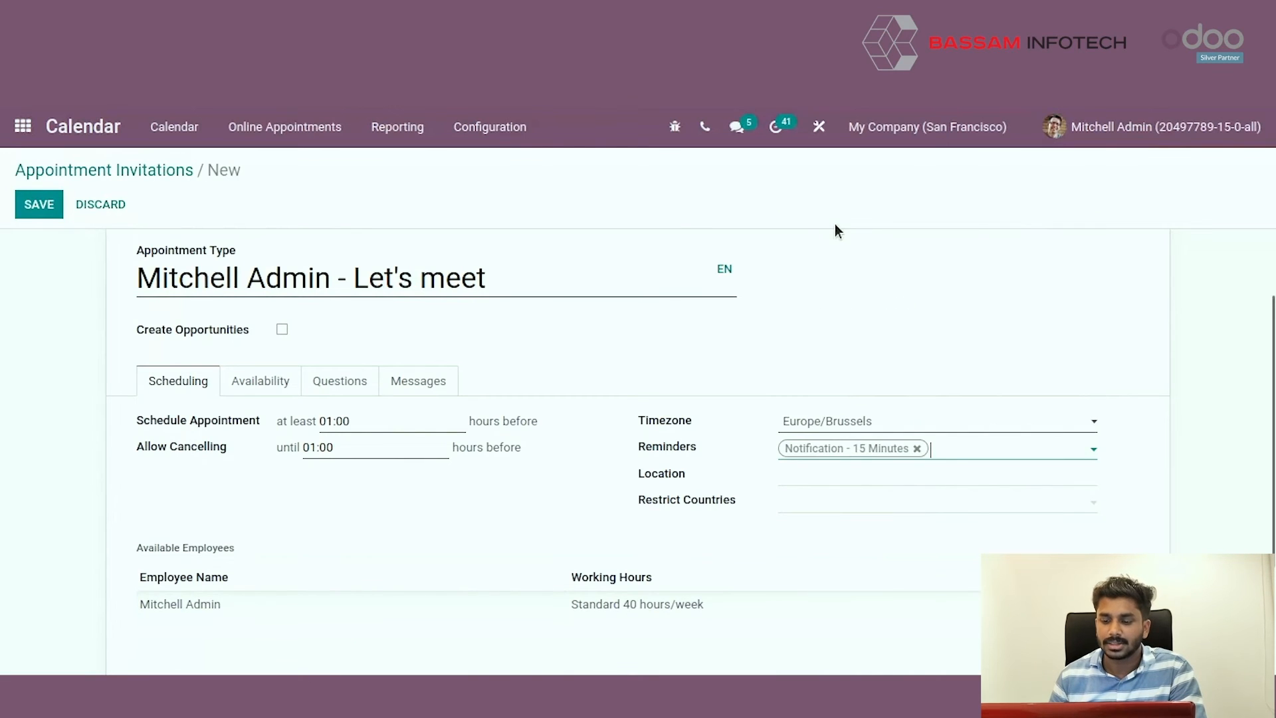
{"action": "mouse_move", "coordinate": [939, 452]}
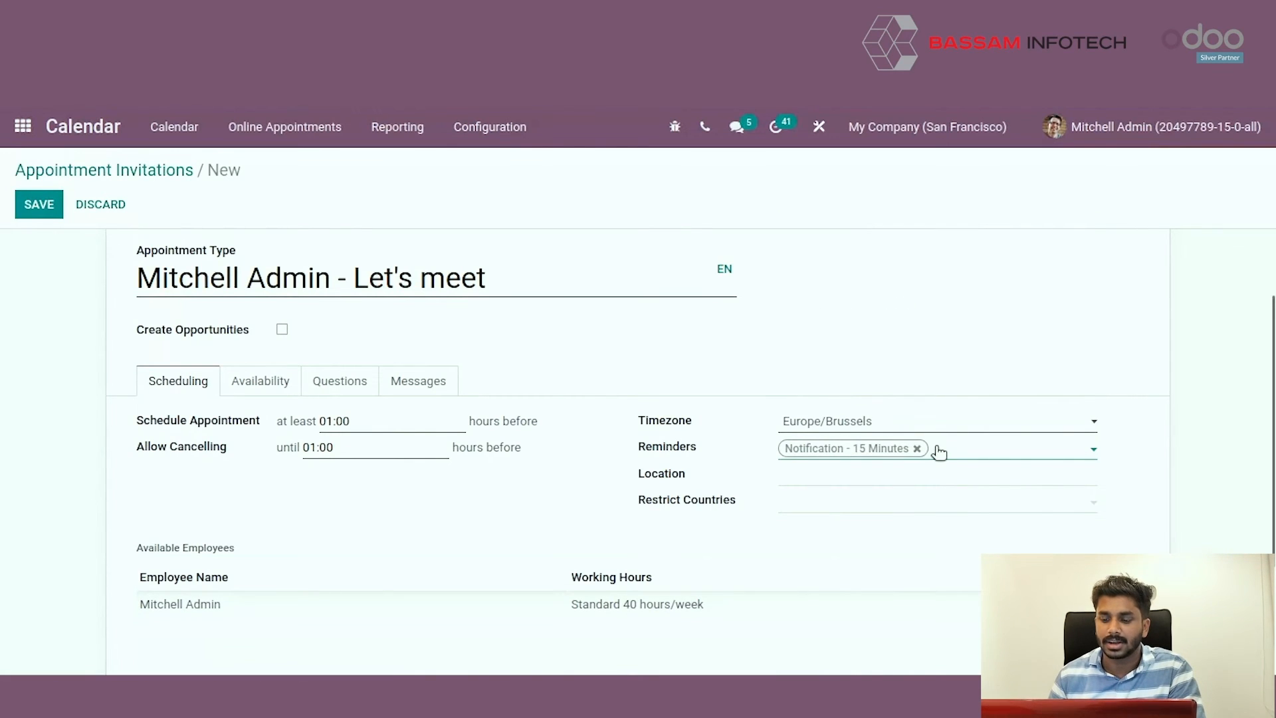